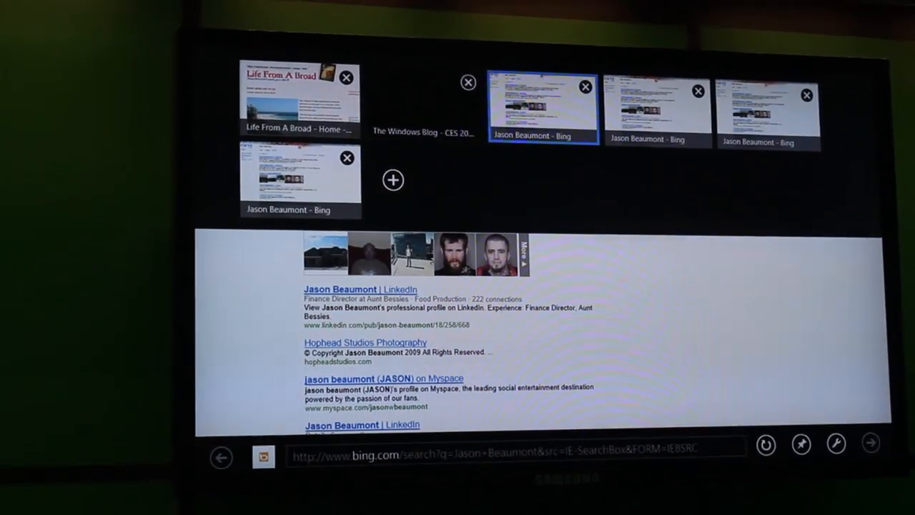
- Reveal the IE10 tab thumbnails above the Bing results for Jason Beaumont
left_click(300, 97)
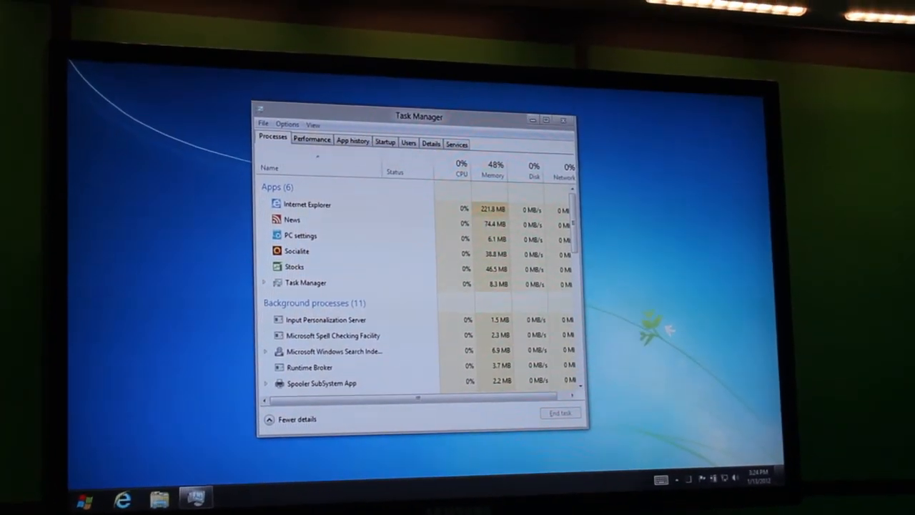
- Close the Task Manager window, leaving the empty desktop
left_click(564, 120)
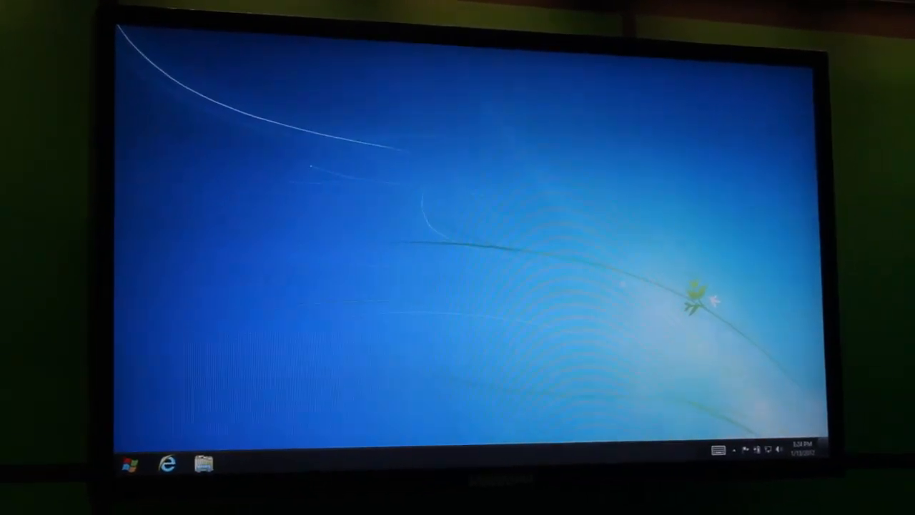